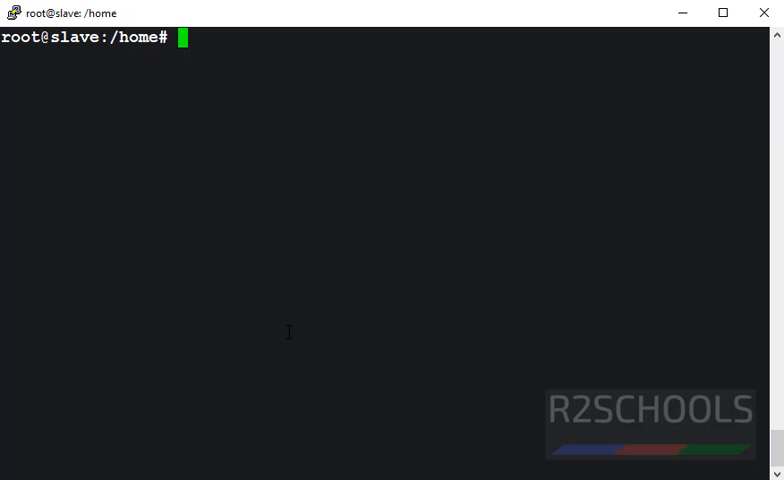
Step: Read the less manual with 'man less' and try a 'less --' option command
{"action": "type", "text": "man"}
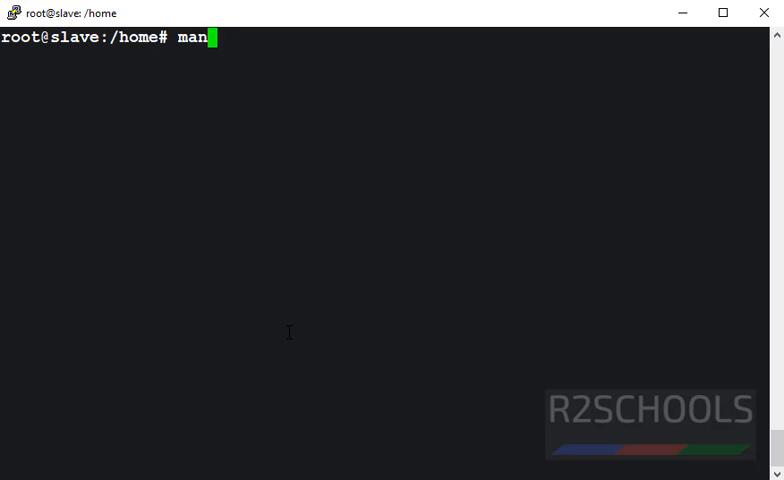
{"action": "type", "text": "less"}
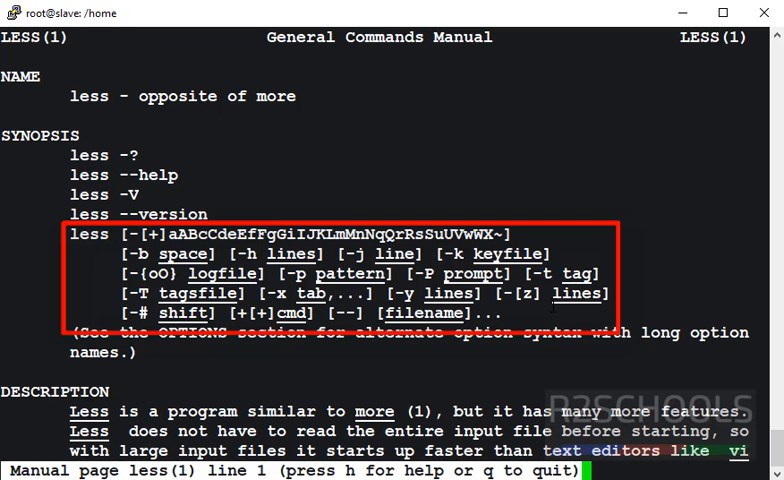
{"action": "left_click_drag", "start_coordinate": [70, 156], "coordinate": [200, 176]}
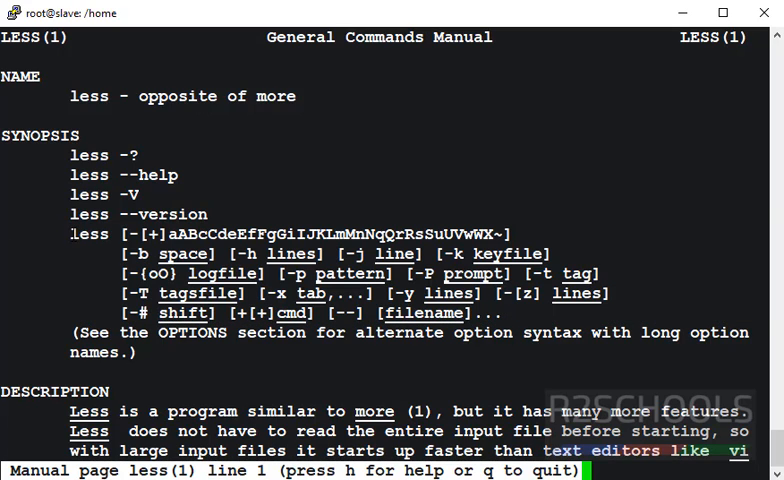
{"action": "double_click", "coordinate": [88, 234]}
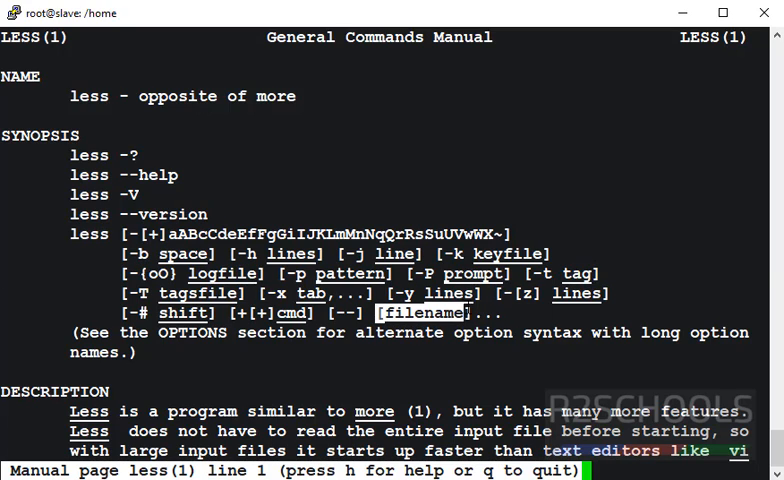
{"action": "scroll", "scroll_direction": "down", "scroll_amount": 3}
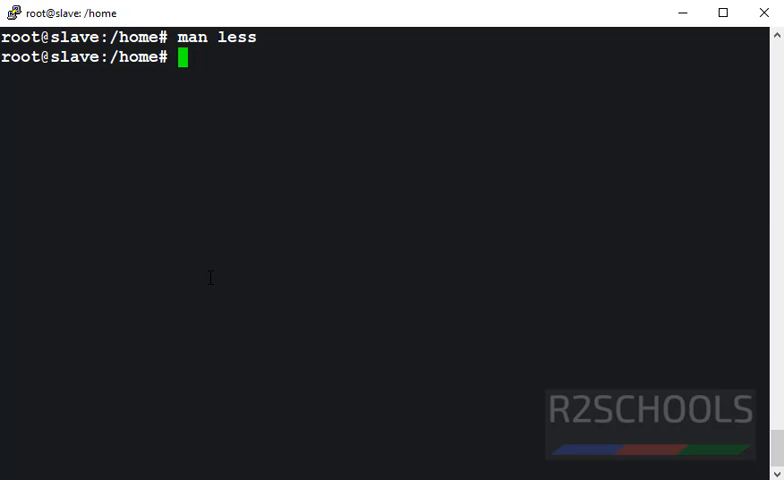
{"action": "type", "text": "less --help"}
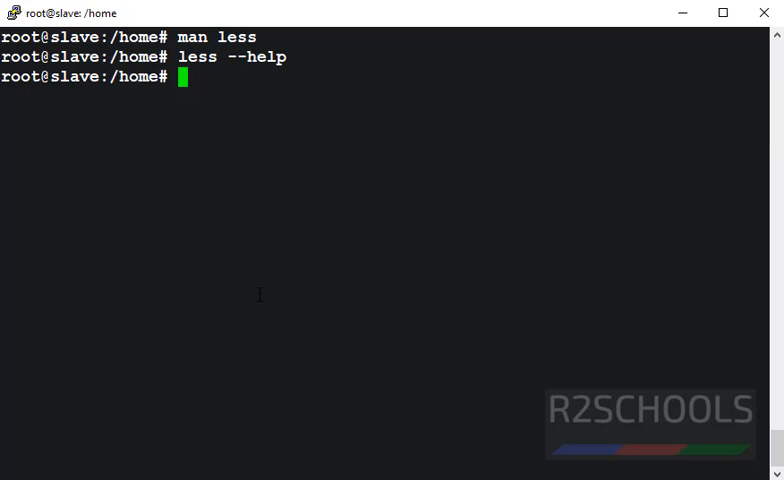
Step: Redirect the manual into a file with 'man less > less.txt'
{"action": "type", "text": "man"}
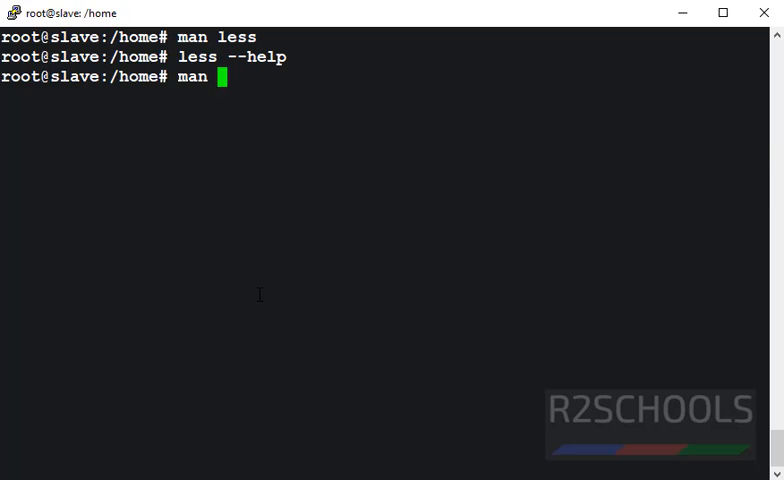
{"action": "type", "text": ">"}
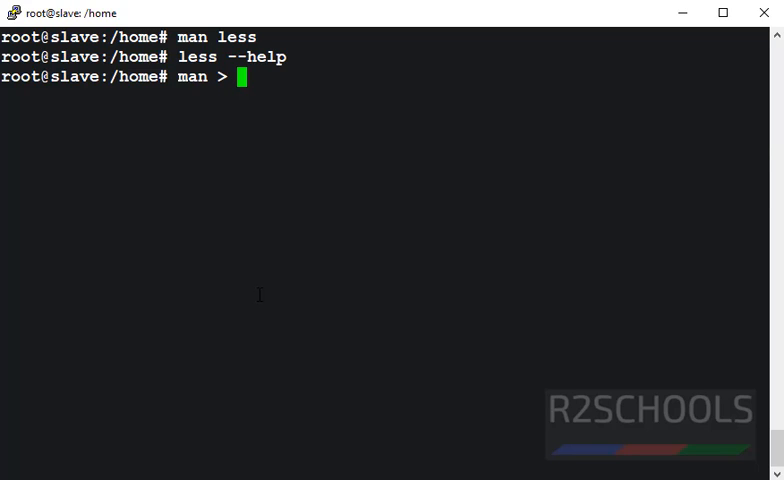
{"action": "type", "text": "less"}
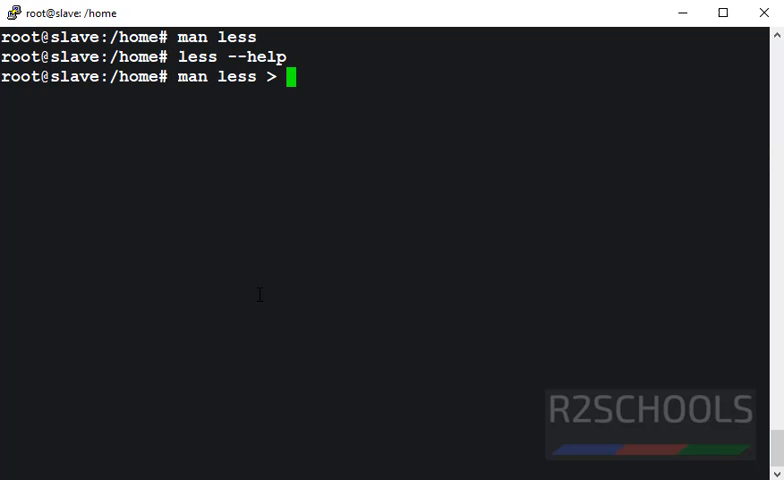
{"action": "type", "text": "less"}
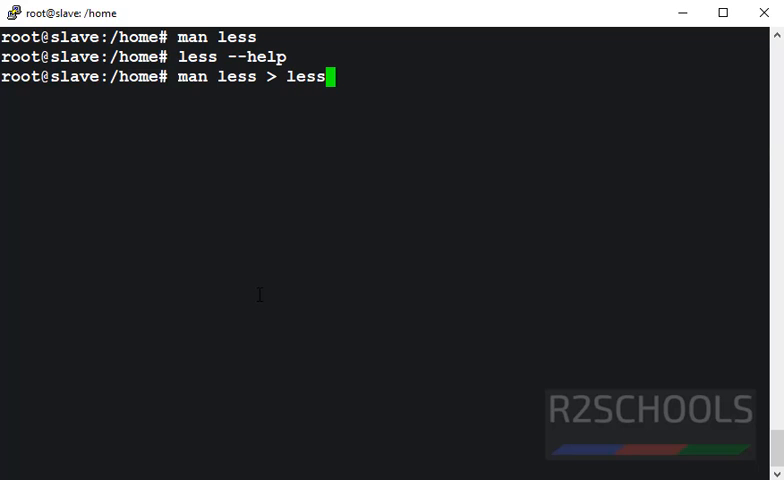
{"action": "type", "text": ".txt"}
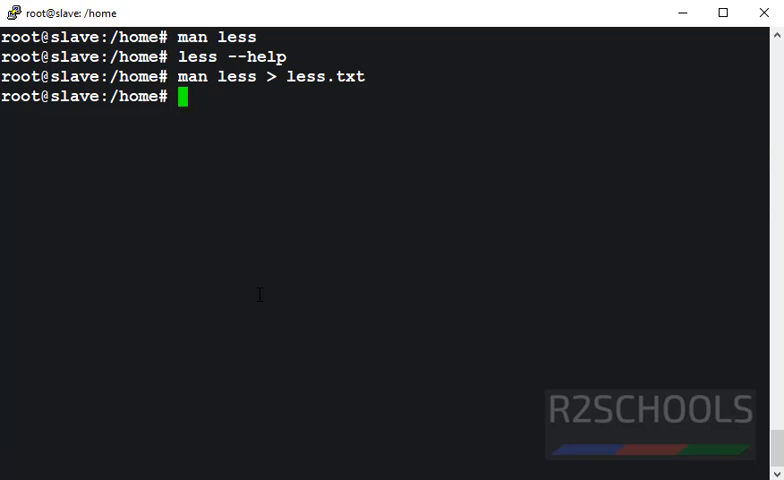
{"action": "type", "text": "les"}
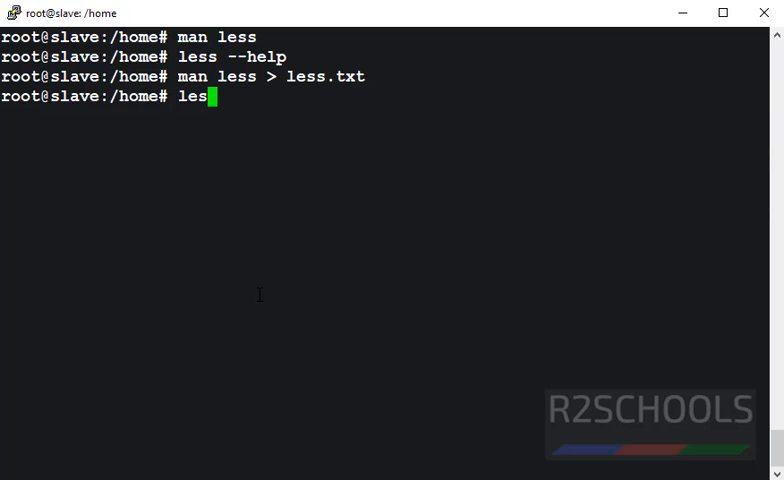
Step: Open less.txt in the pager with 'less less.txt' and start a forward search with /
{"action": "type", "text": "s less.txt"}
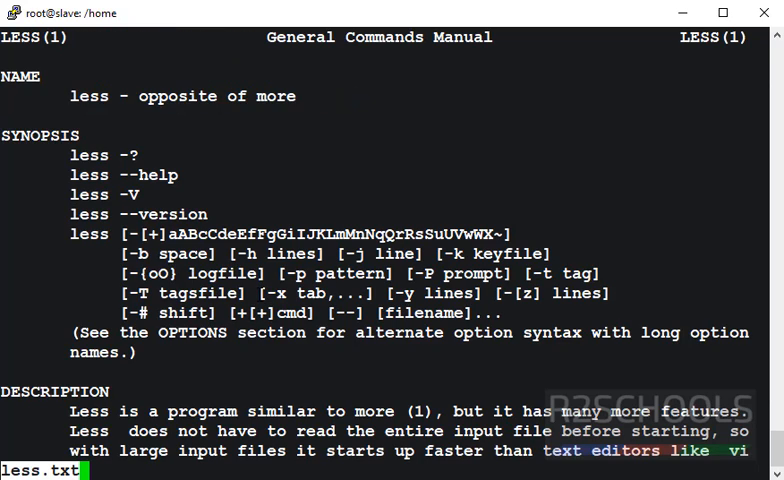
{"action": "key", "text": "d"}
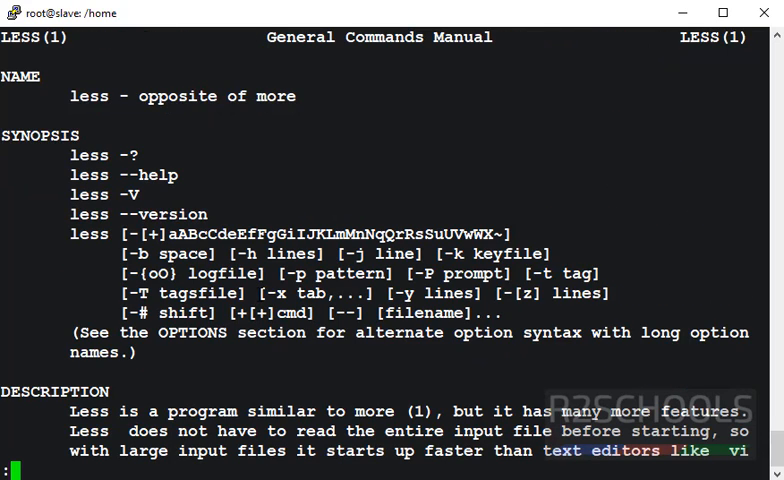
{"action": "type", "text": "/"}
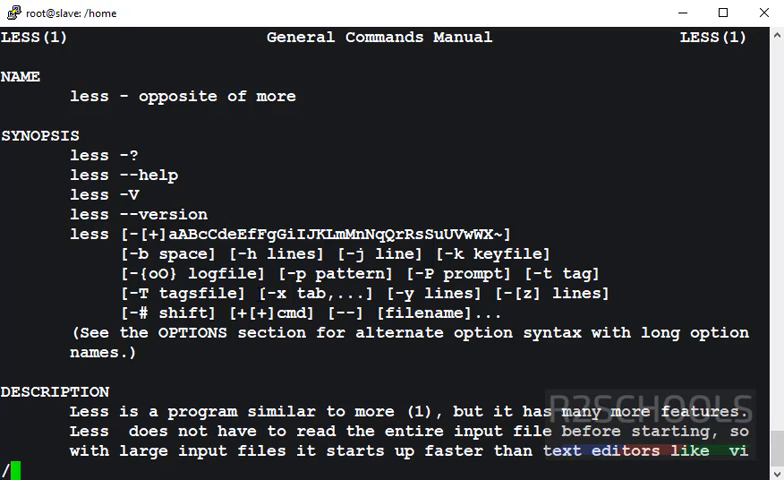
{"action": "scroll", "scroll_direction": "down", "scroll_amount": 3}
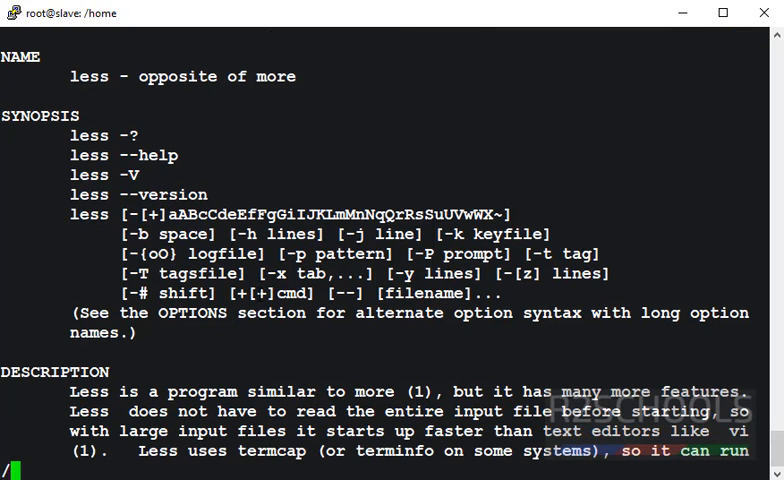
Step: Search for 'previous', step through matches with n until none remain, then quit with q
{"action": "type", "text": "pre"}
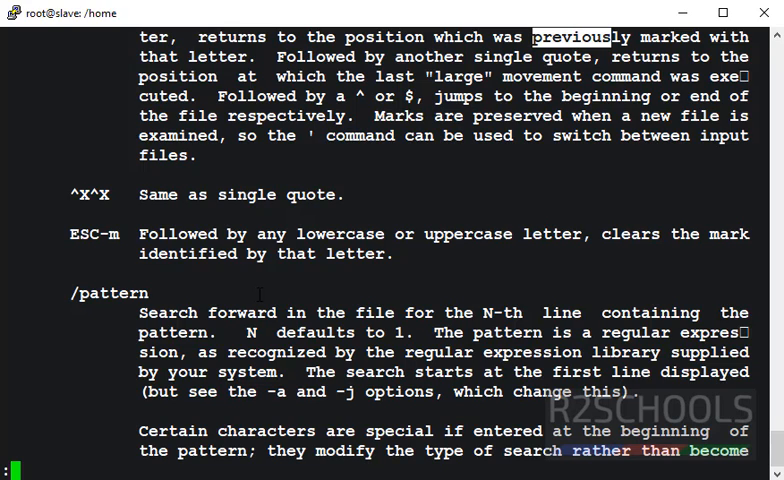
{"action": "key", "text": "n"}
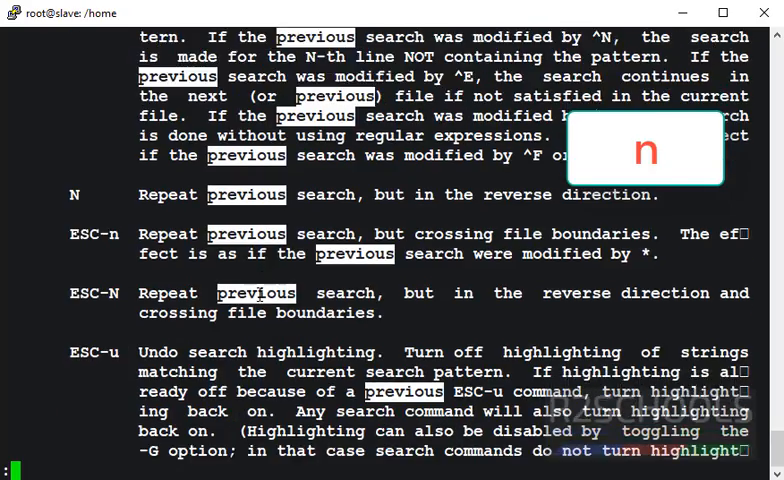
{"action": "scroll", "scroll_direction": "down", "scroll_amount": 3}
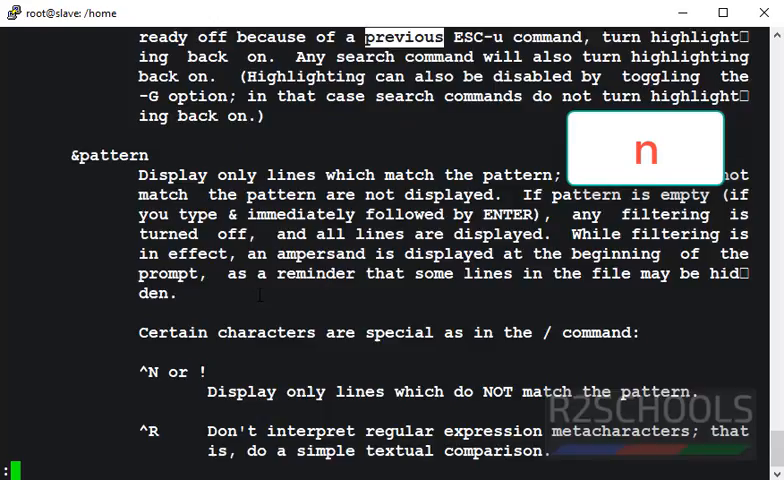
{"action": "scroll", "scroll_direction": "down", "scroll_amount": 3}
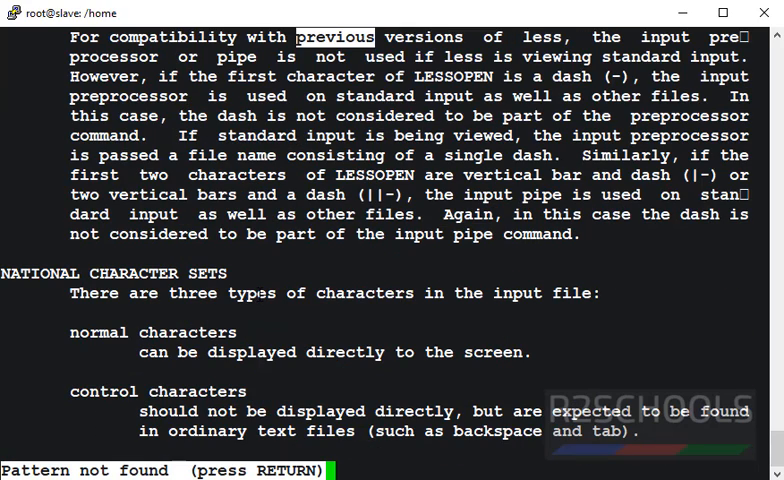
{"action": "key", "text": "n"}
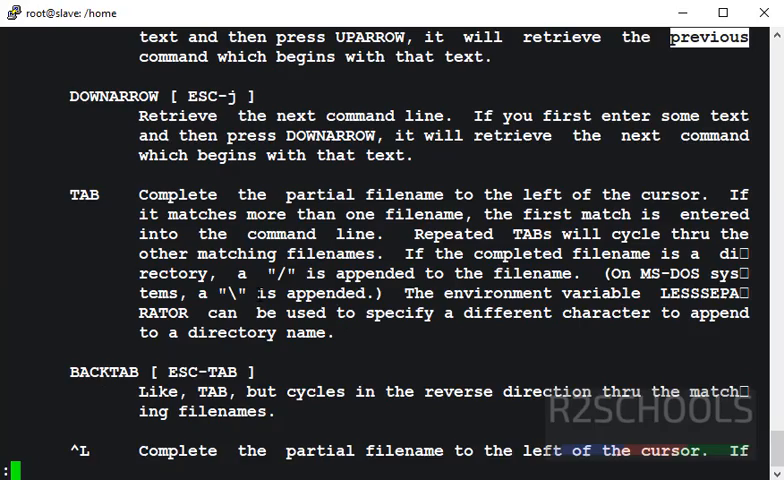
{"action": "key", "text": "q"}
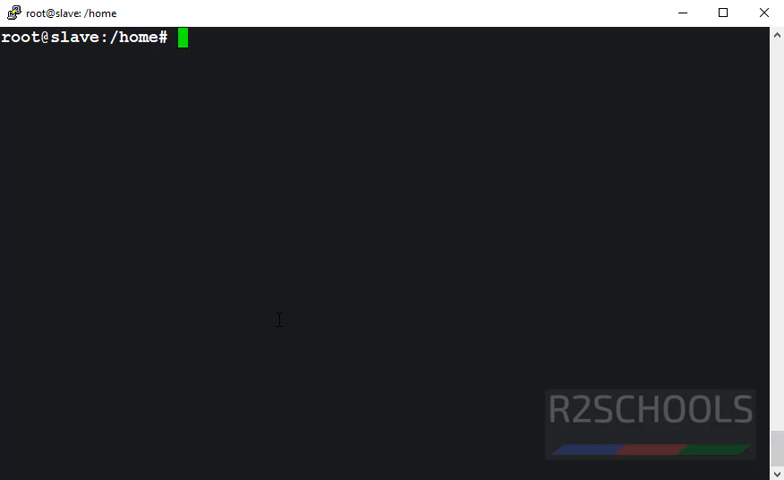
Step: View /etc/passwd with line numbers via 'less -N', page to the end and quit
{"action": "type", "text": "less -"}
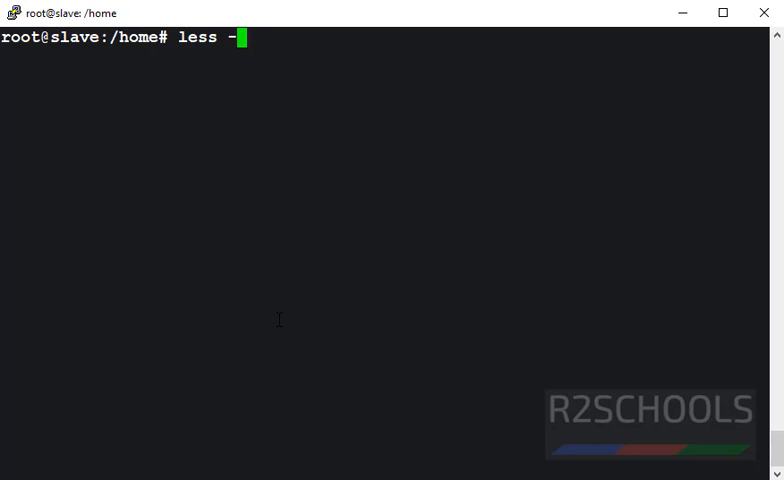
{"action": "type", "text": "N"}
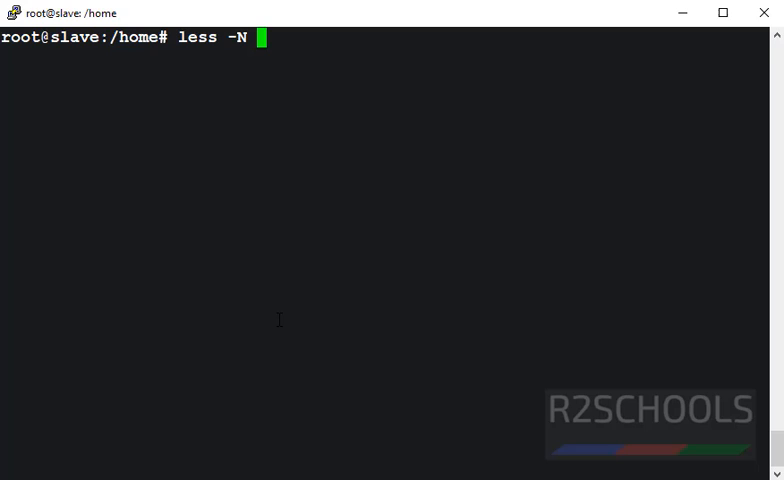
{"action": "type", "text": "/etc/"}
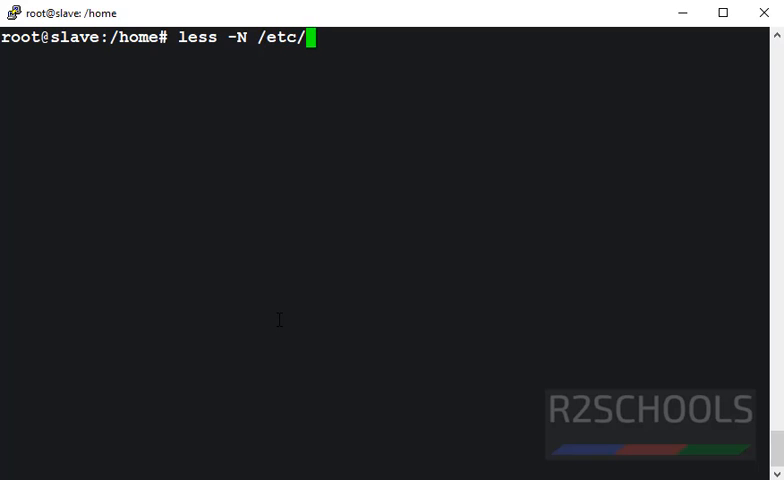
{"action": "type", "text": "passwd"}
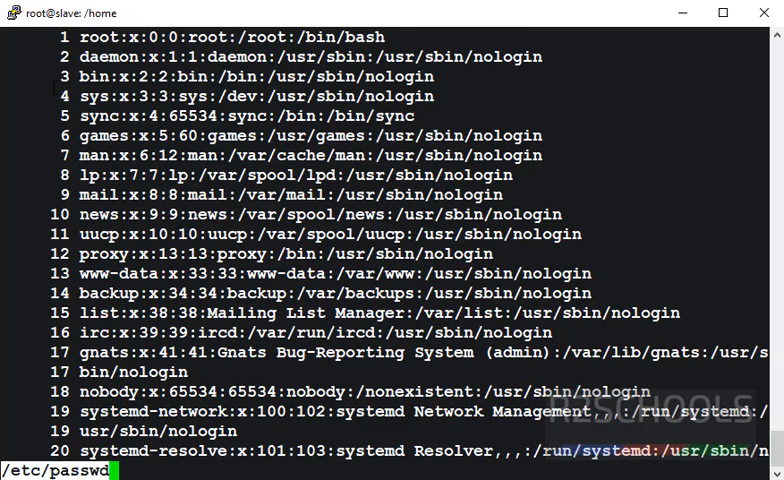
{"action": "scroll", "scroll_direction": "down", "scroll_amount": 3}
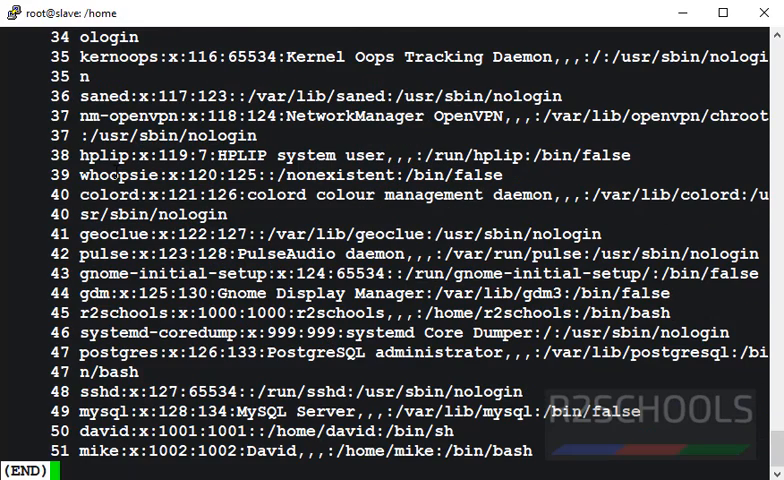
{"action": "key", "text": "q"}
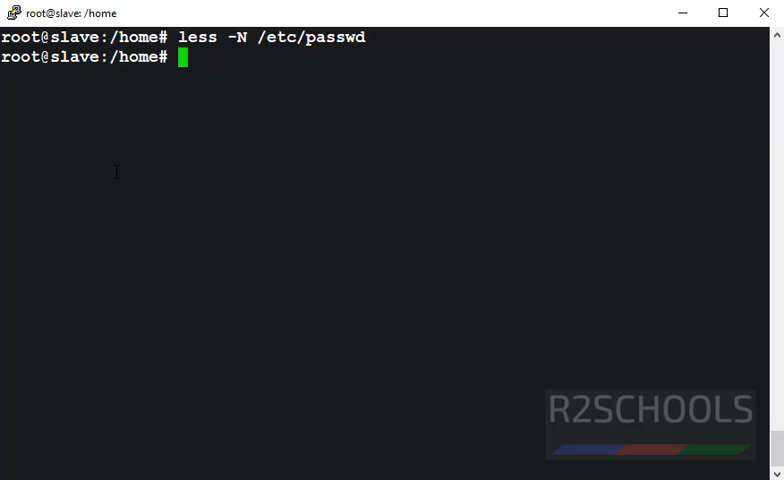
{"action": "type", "text": "less -N /etc/passwd"}
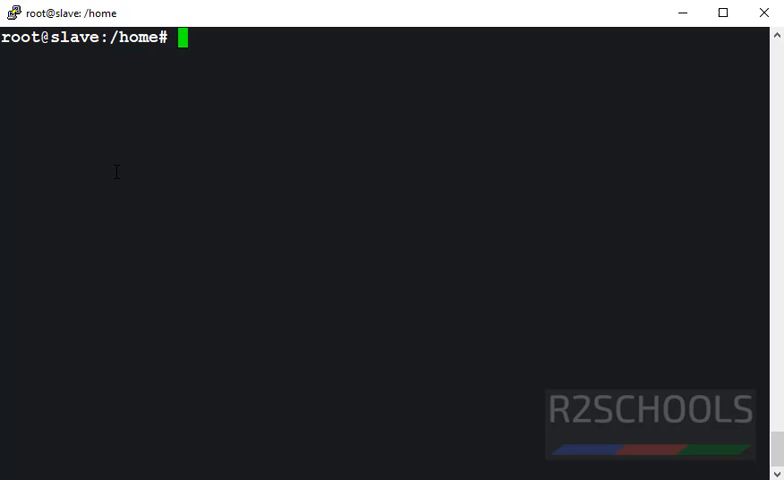
Step: View /etc/passwd numbered from line 20 via 'less +20 -N', page to the end and quit
{"action": "type", "text": "l"}
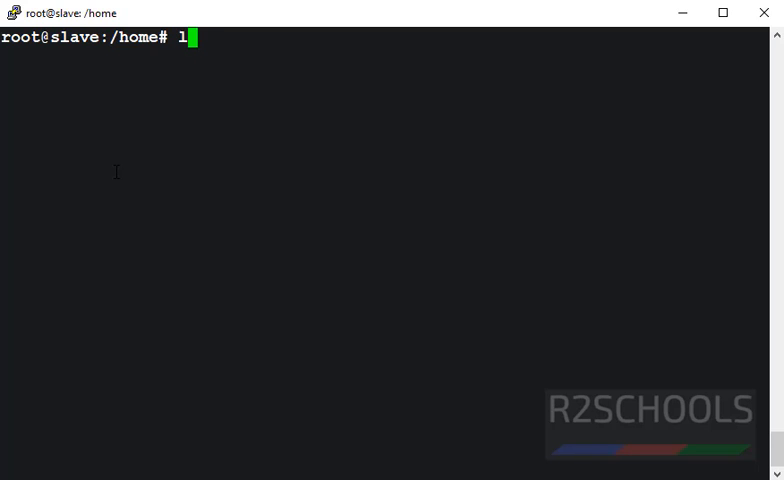
{"action": "type", "text": "ess +20"}
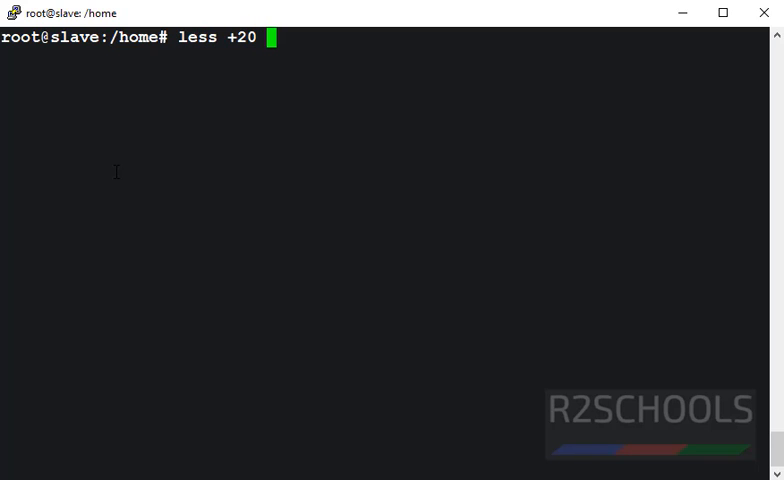
{"action": "type", "text": "-N"}
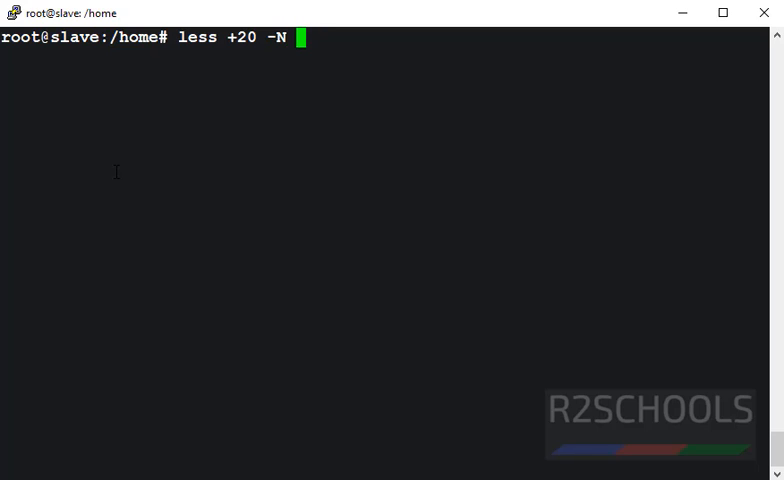
{"action": "type", "text": "/etc/"}
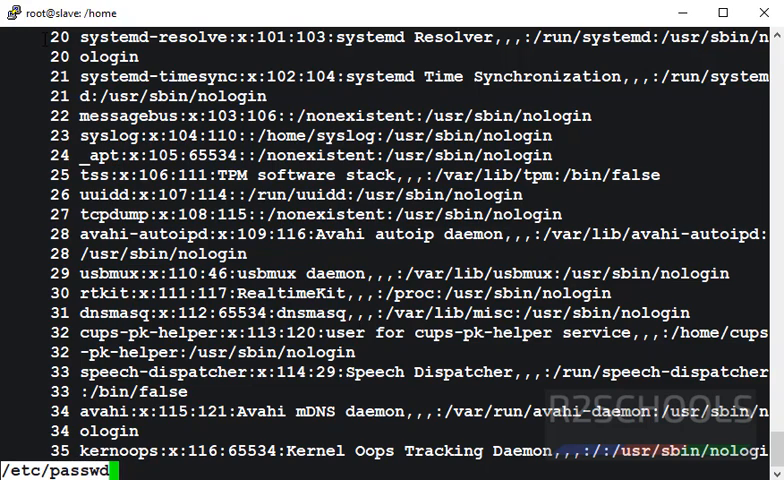
{"action": "scroll", "scroll_direction": "down", "scroll_amount": 3}
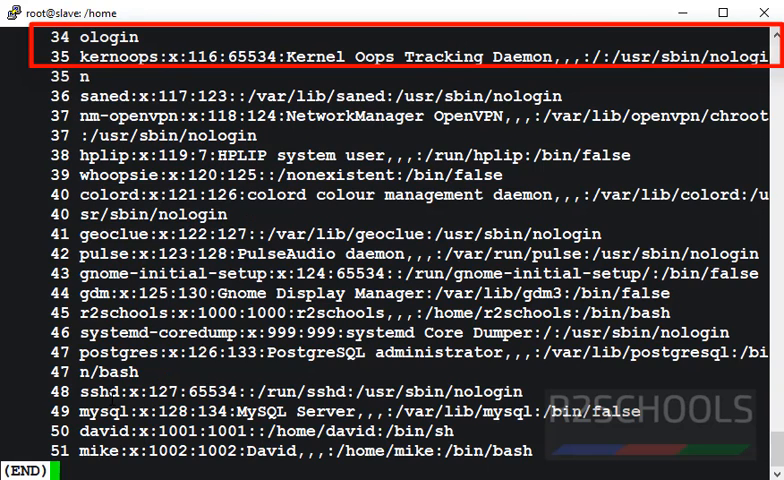
{"action": "key", "text": "q"}
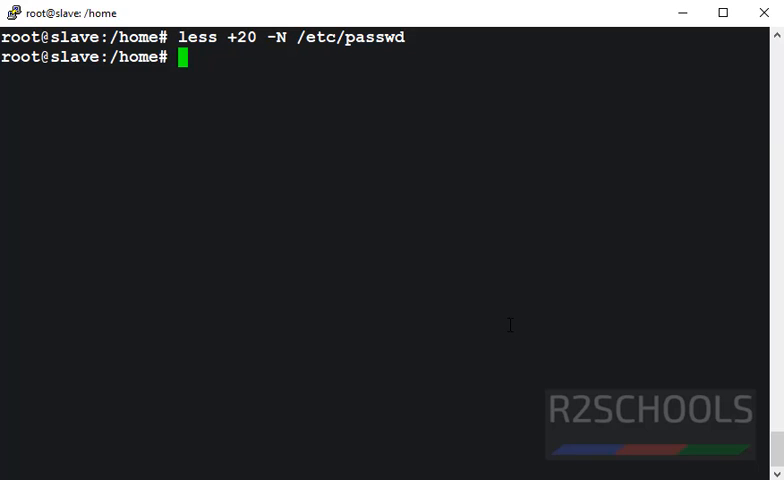
Step: Pipe 'ps -aux' into less and page forward through the process list with the spacebar
{"action": "type", "text": "ps -"}
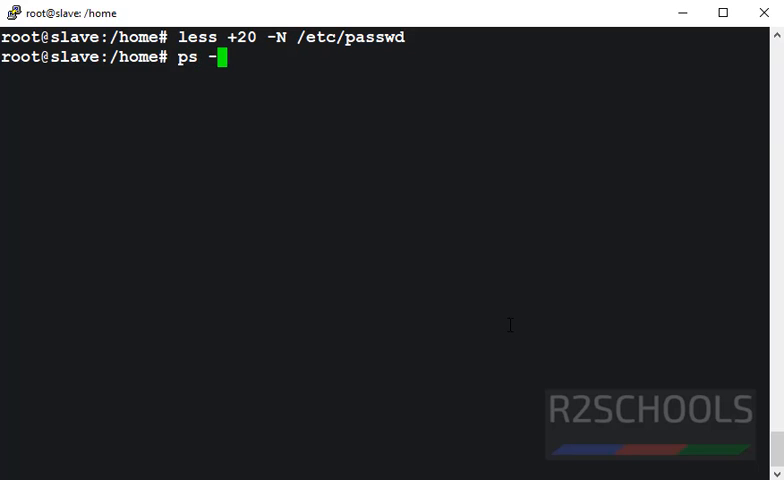
{"action": "type", "text": "aux"}
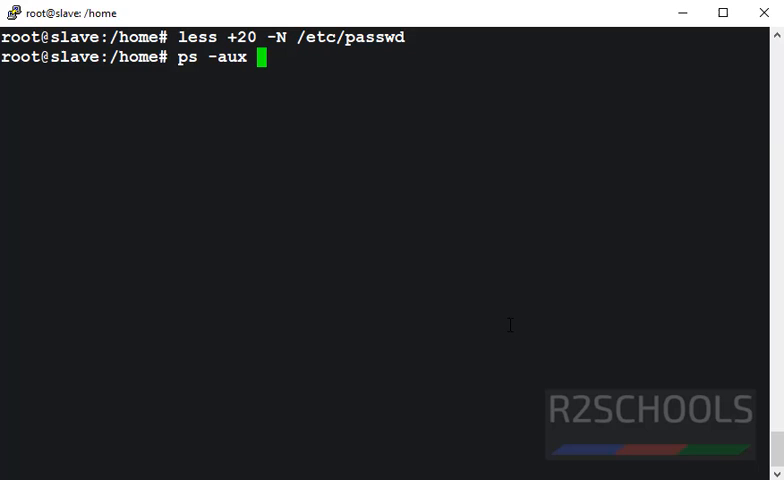
{"action": "type", "text": "|"}
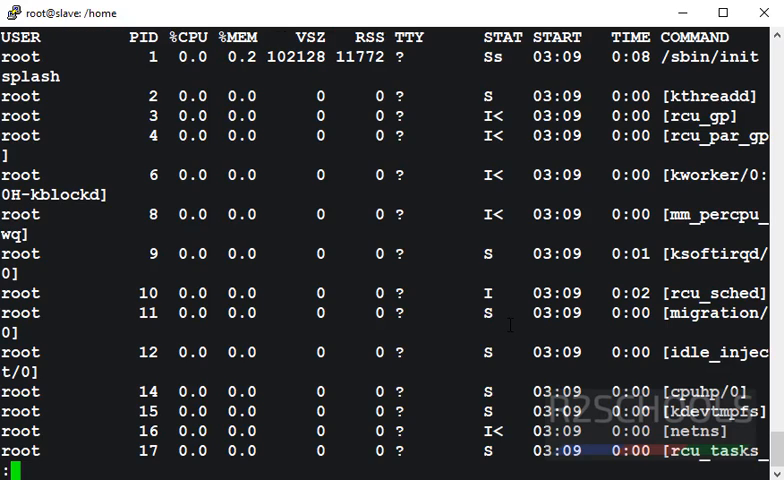
{"action": "scroll", "scroll_direction": "down", "scroll_amount": 3}
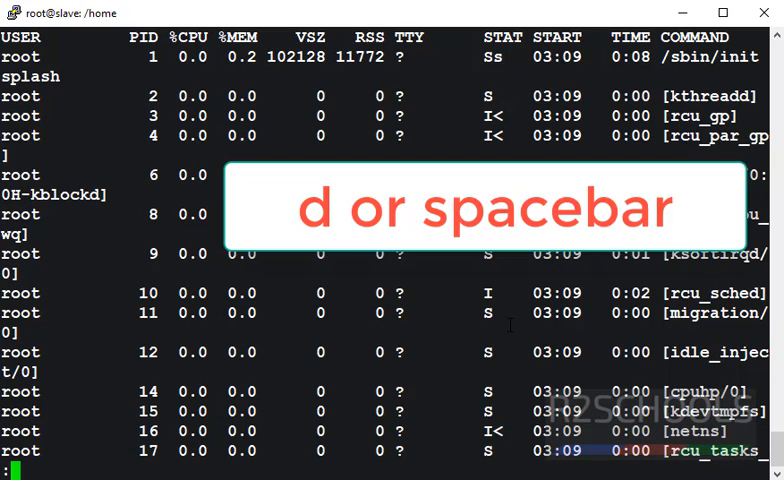
{"action": "key", "text": "space"}
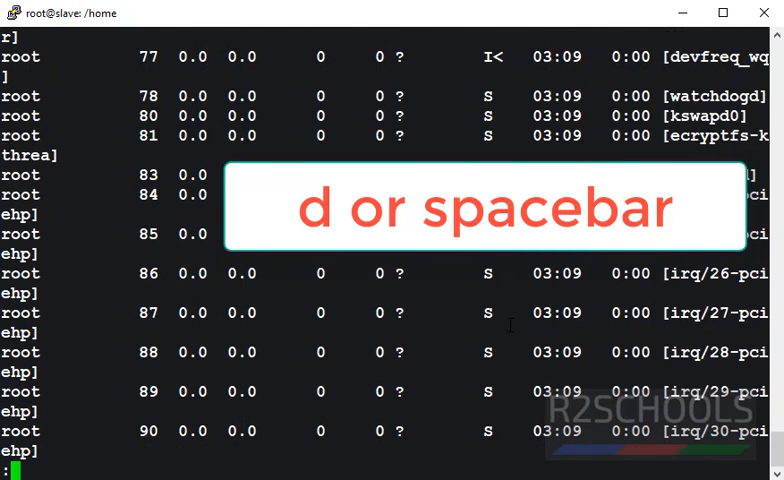
{"action": "key", "text": "space"}
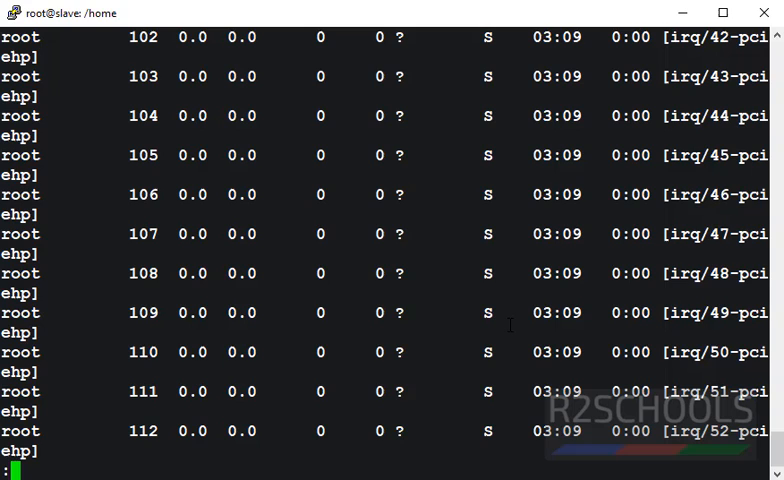
{"action": "scroll", "scroll_direction": "up", "scroll_amount": 3}
{"action": "type", "text": "less less.txt"}
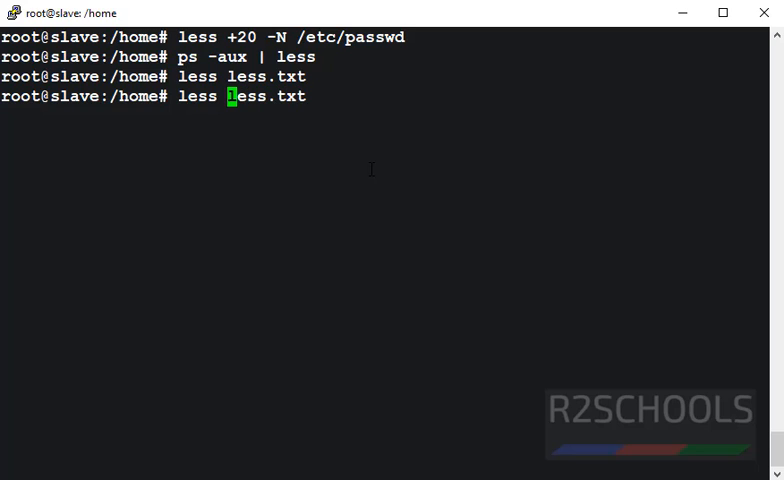
Step: Run 'less -X less.txt' so the text stays after quitting, then clear the screen
{"action": "type", "text": "-X"}
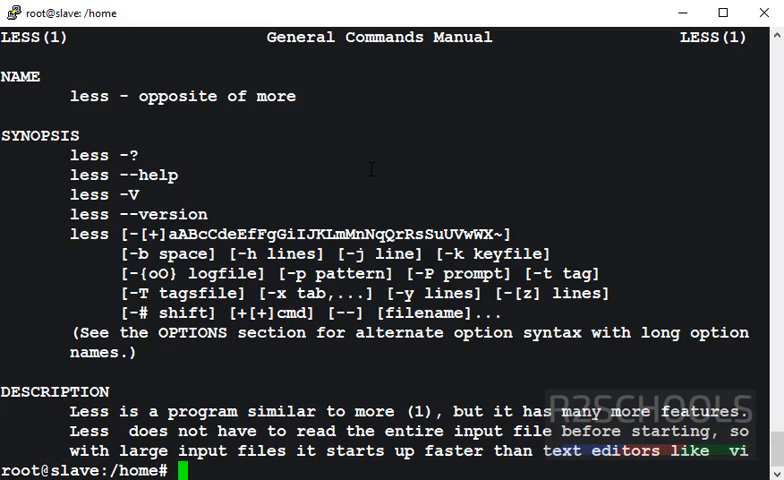
{"action": "mouse_move", "coordinate": [344, 348]}
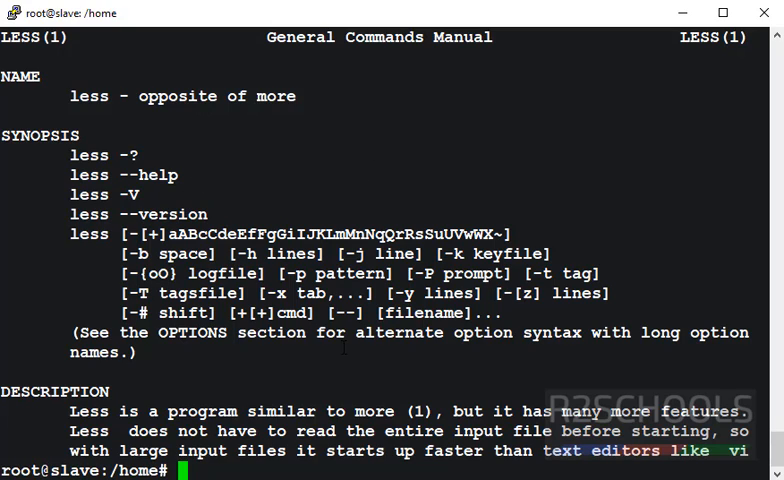
{"action": "key", "text": "q"}
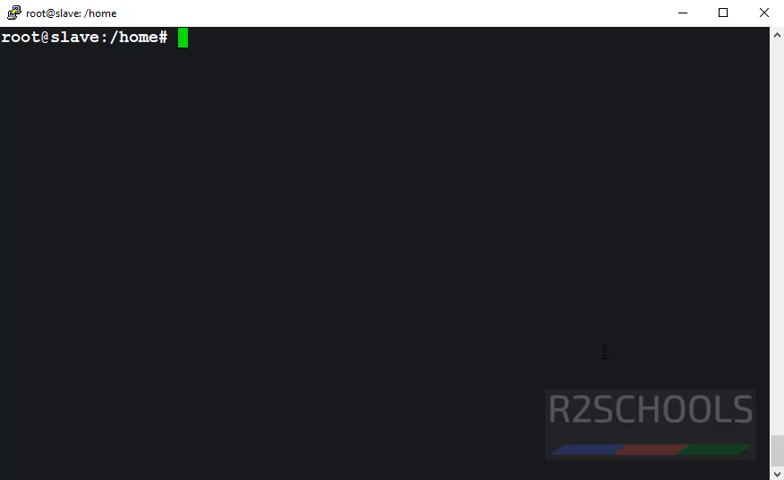
Step: Pipe 'less /etc/passwd' through grep for david to show only that account entry
{"action": "type", "text": "les"}
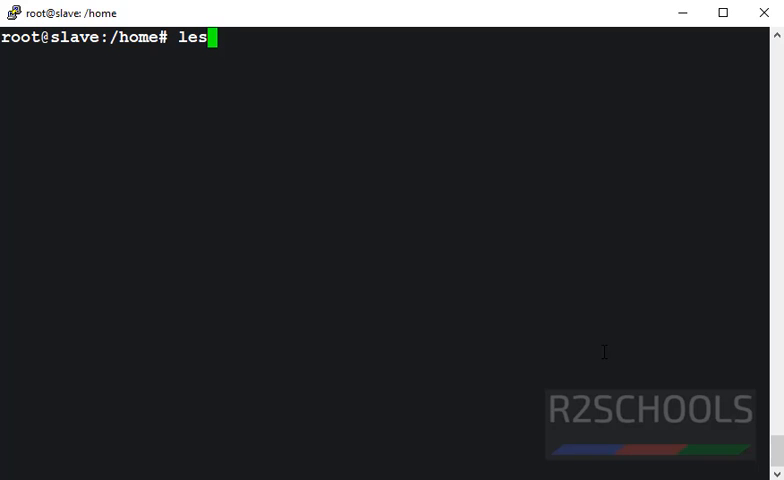
{"action": "type", "text": "s /etc"}
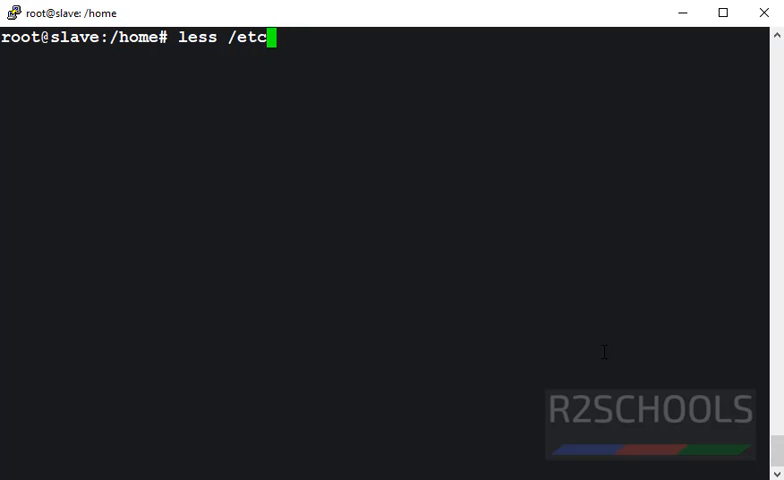
{"action": "type", "text": "/pass"}
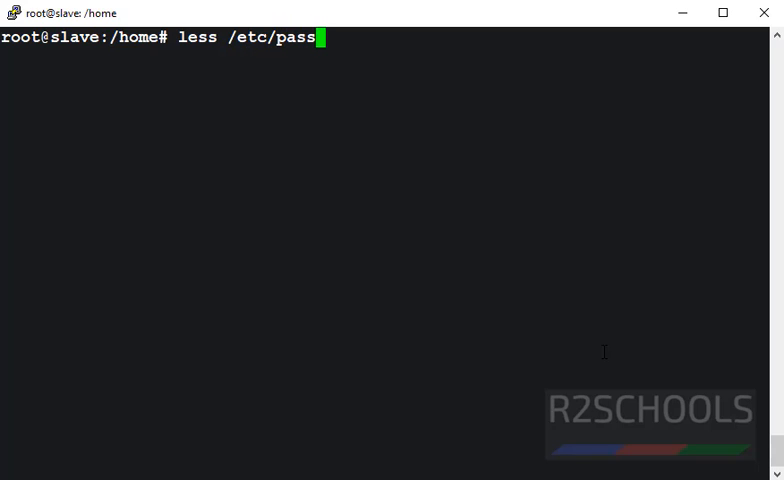
{"action": "type", "text": "wd | gr"}
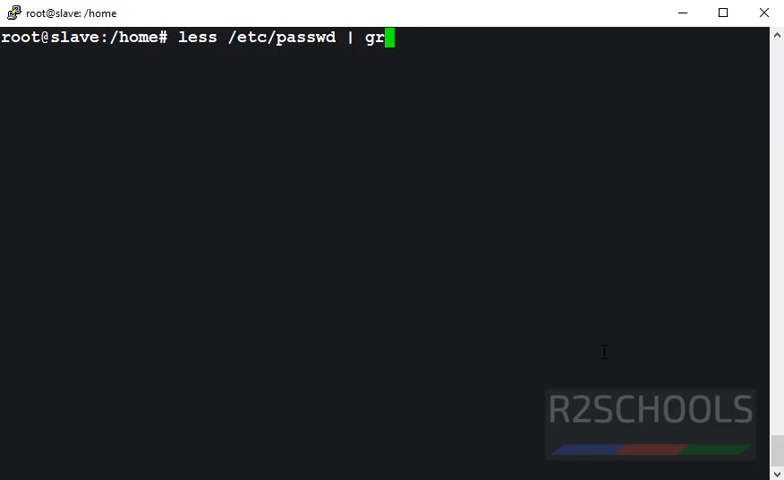
{"action": "type", "text": "ep david"}
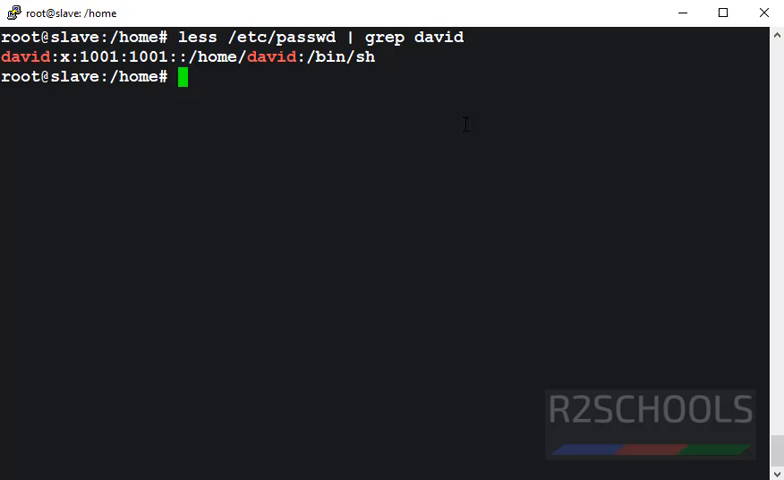
{"action": "mouse_move", "coordinate": [492, 208]}
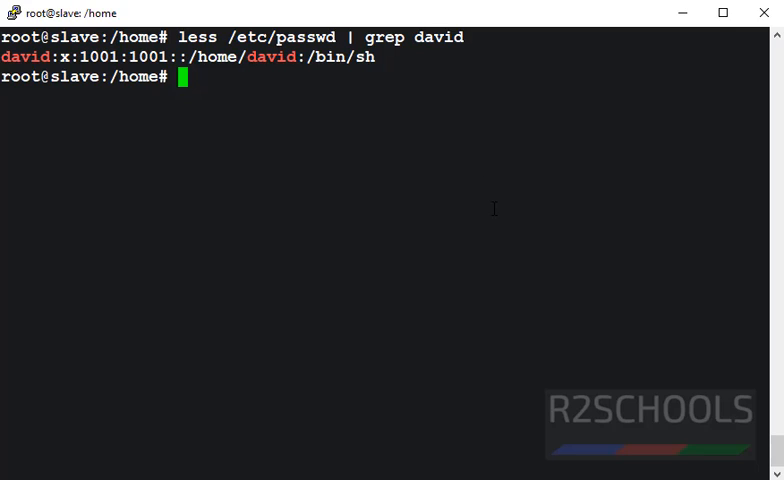